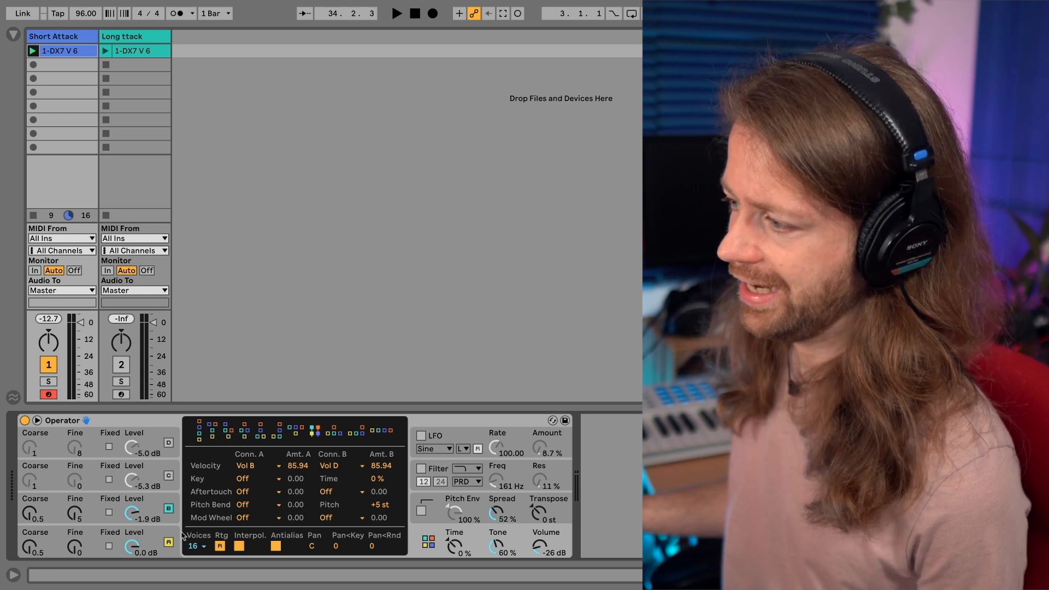
mouse_move(174, 443)
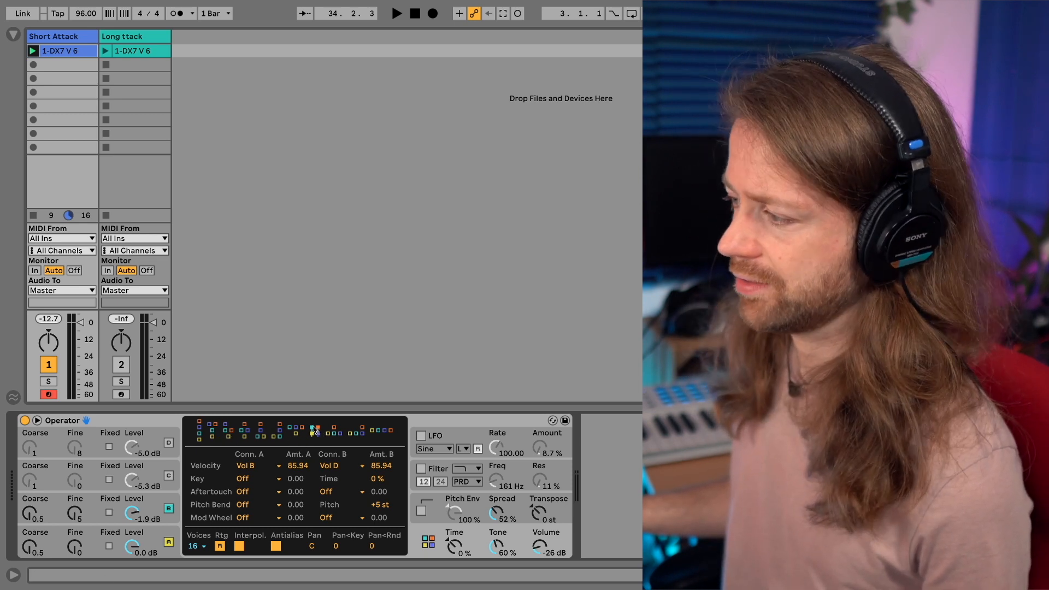
mouse_move(308, 373)
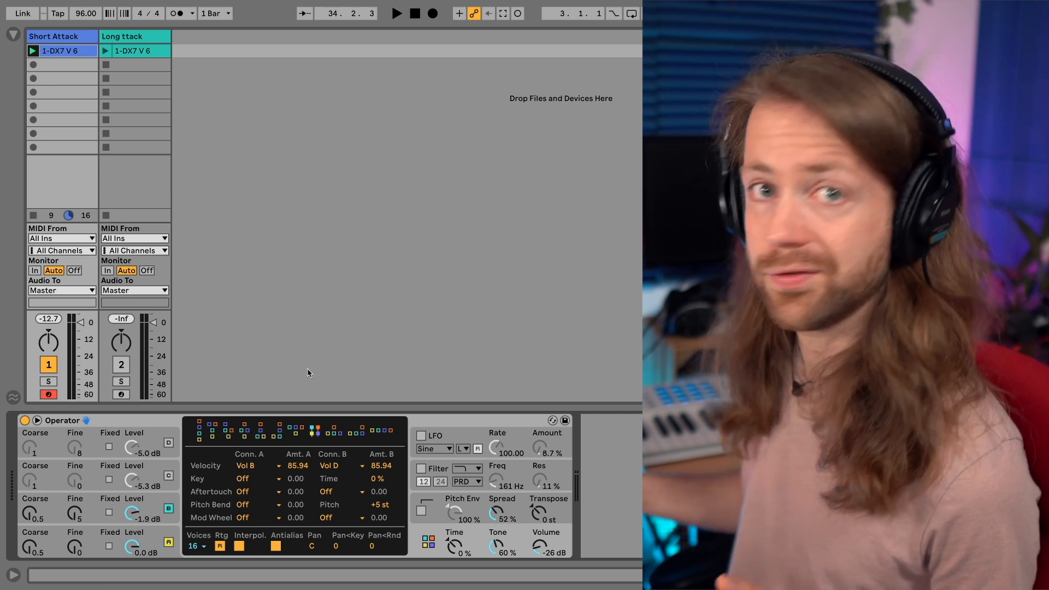
mouse_move(316, 401)
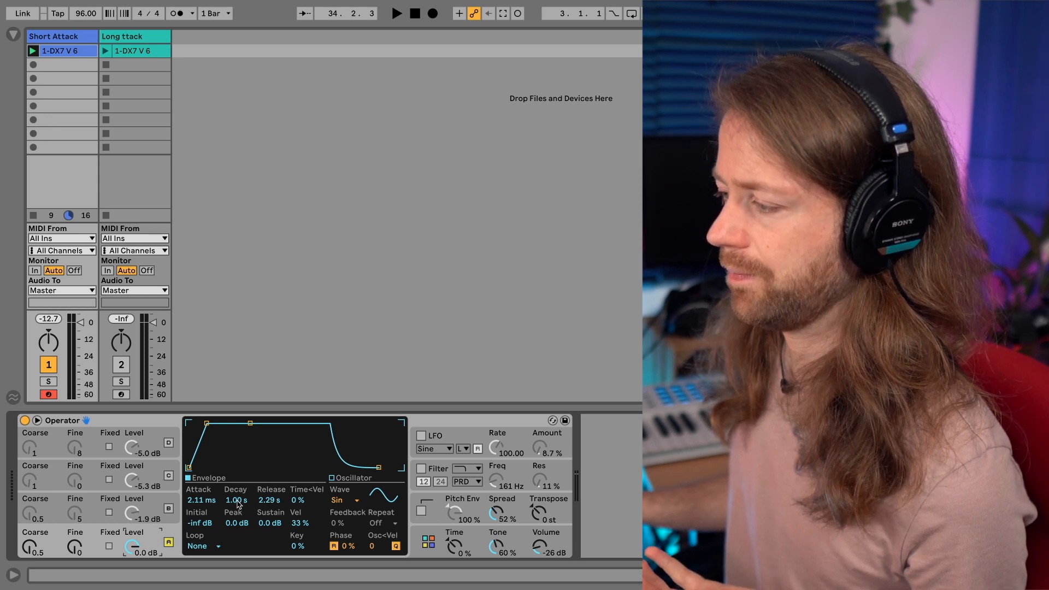
mouse_move(259, 530)
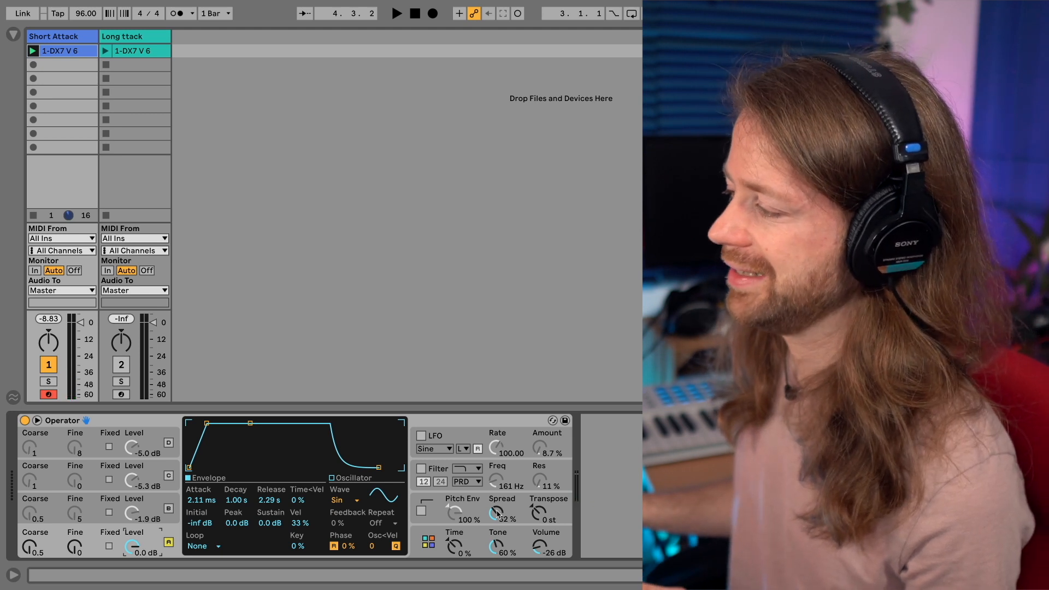
Step: Drag the operator envelope's attack down to 0.00 ms, keeping 1 s decay and 2.29 s release
drag(502, 512, 502, 498)
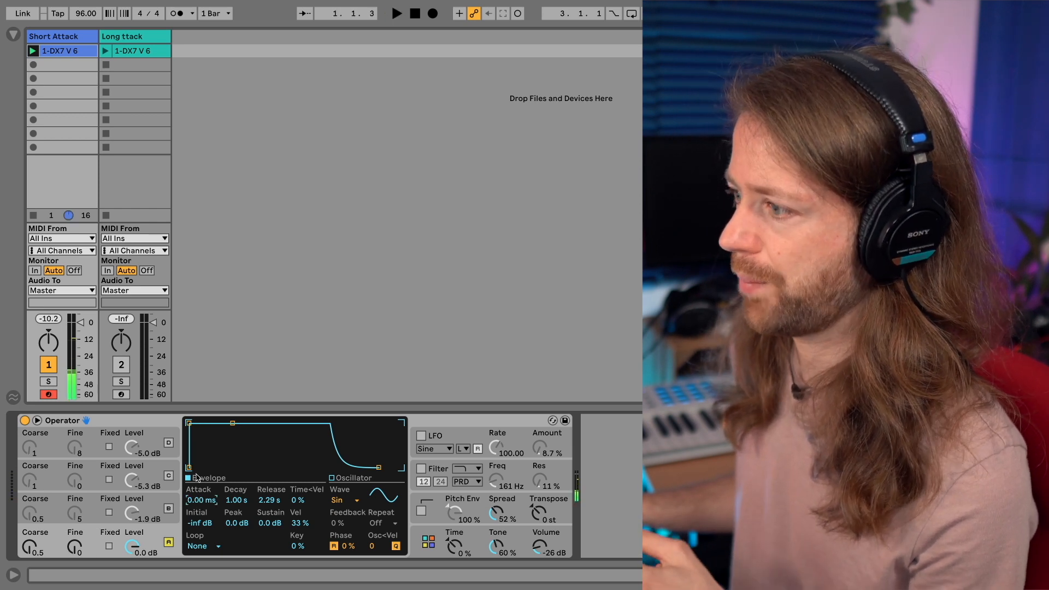
Step: Raise the envelope attack back to 2.11 ms, leaving decay and release unchanged
drag(190, 421, 204, 423)
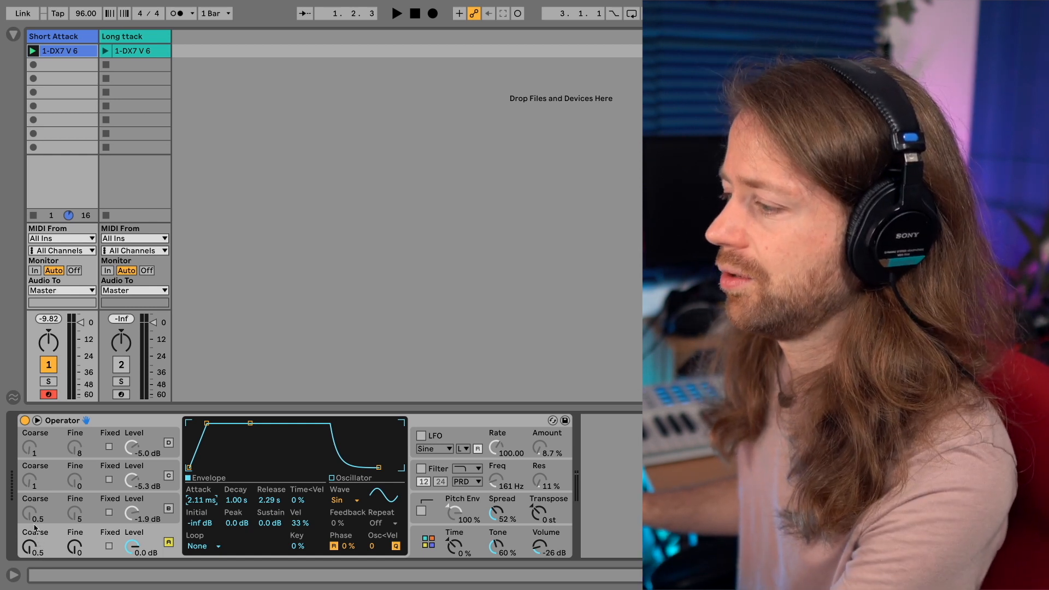
mouse_move(48, 515)
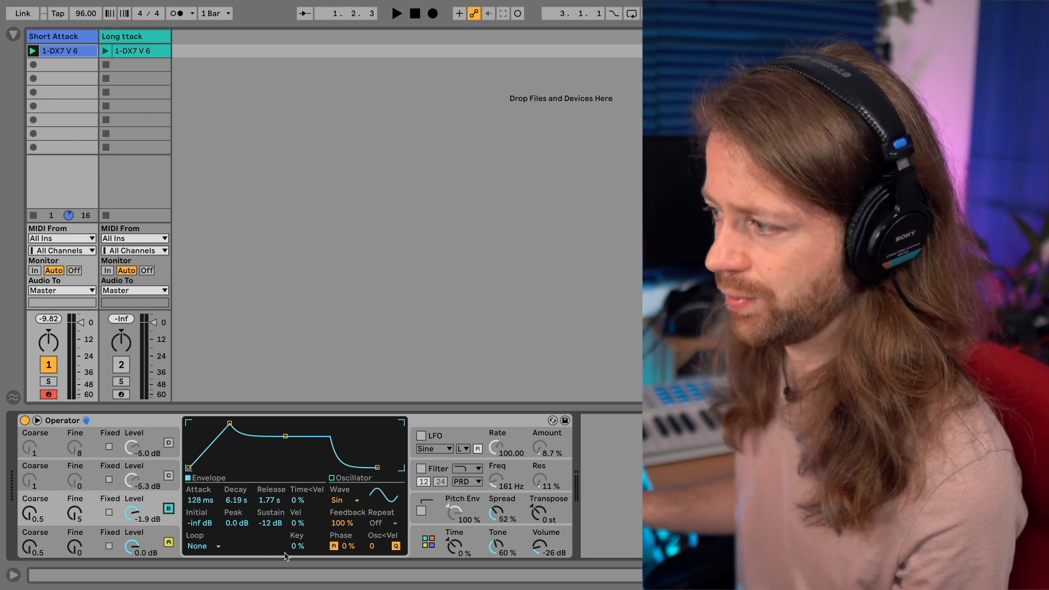
Step: Switch operator C off and back on to compare its 128 ms attack, 100% feedback sound
click(396, 13)
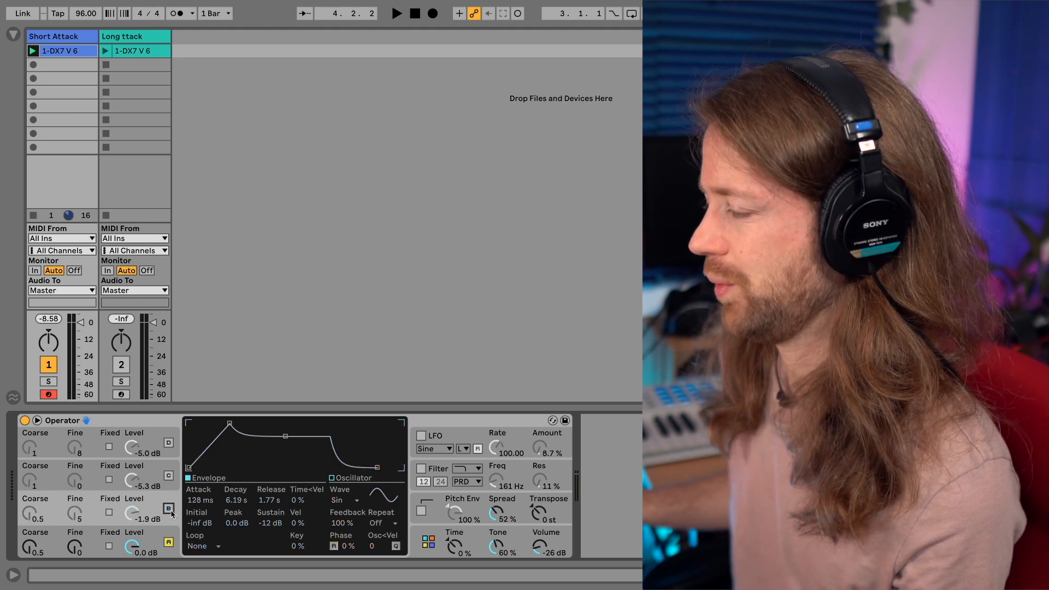
click(396, 14)
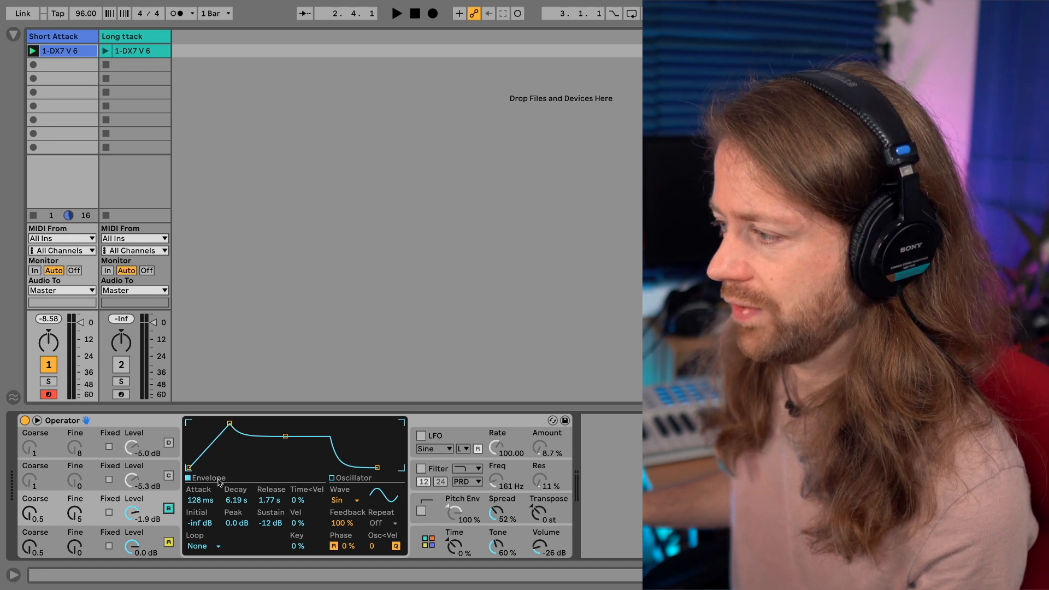
mouse_move(102, 510)
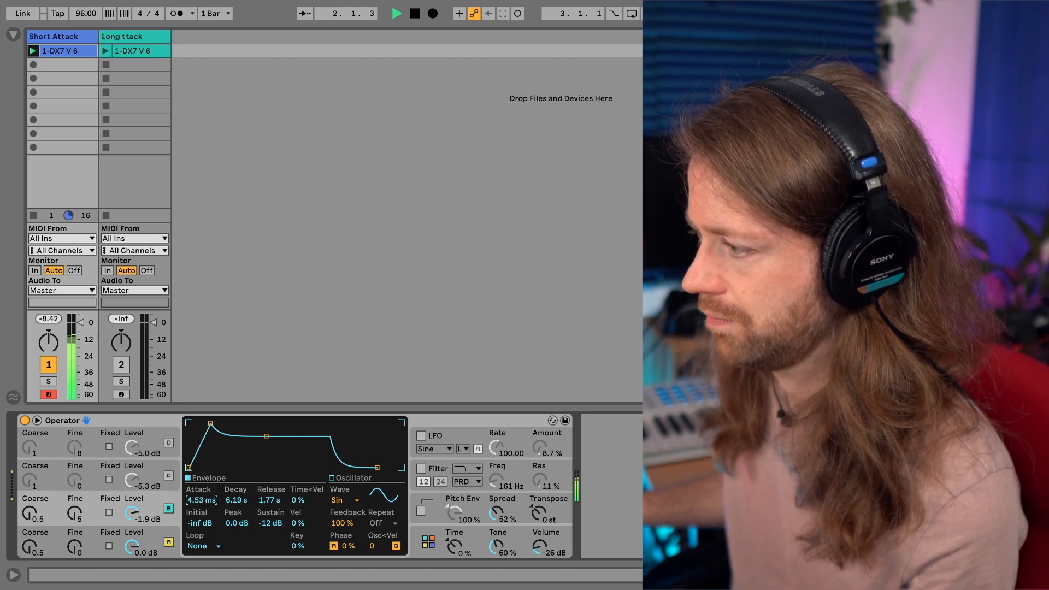
Step: Audition a shorter attack on operator C, then settle on 128 ms attack and 6.42 s decay
drag(210, 422, 203, 425)
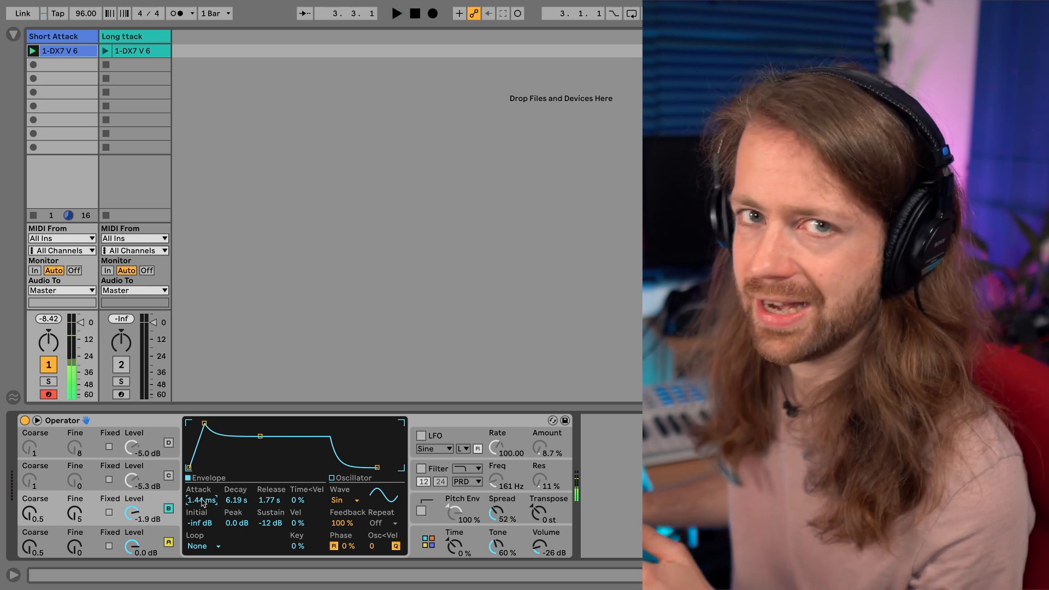
drag(201, 500, 200, 482)
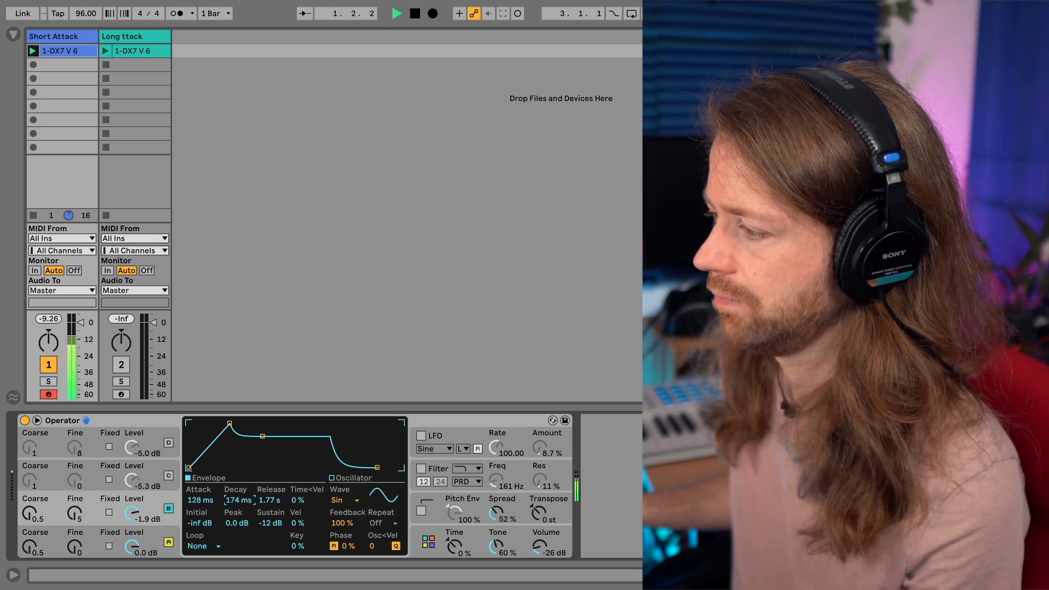
drag(237, 500, 238, 489)
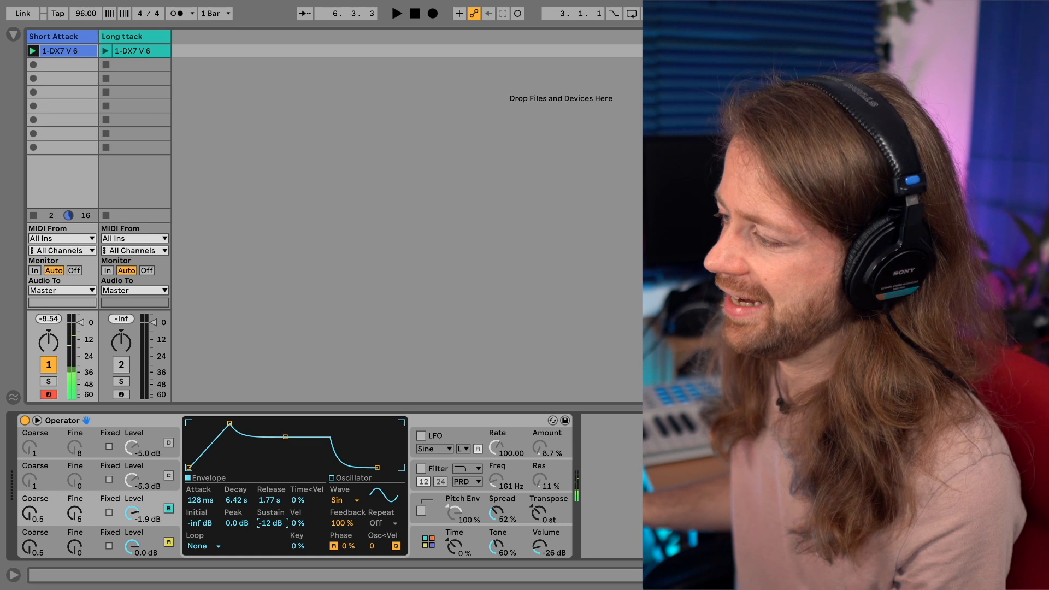
click(269, 523)
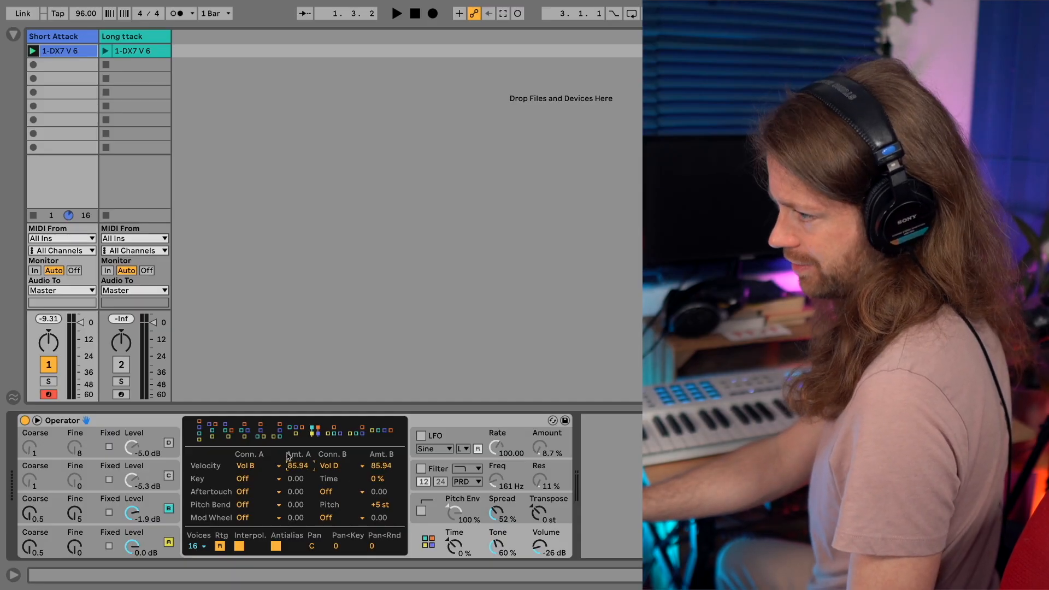
mouse_move(97, 509)
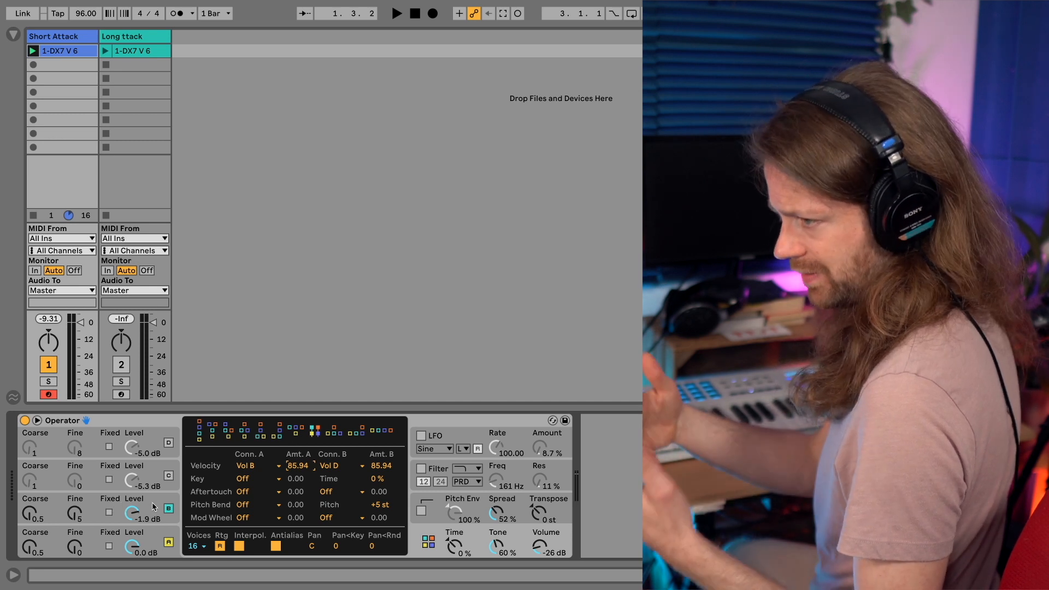
Step: Show Operator's routing matrix with Velocity driving Vol B and Vol D at 85.94
click(257, 465)
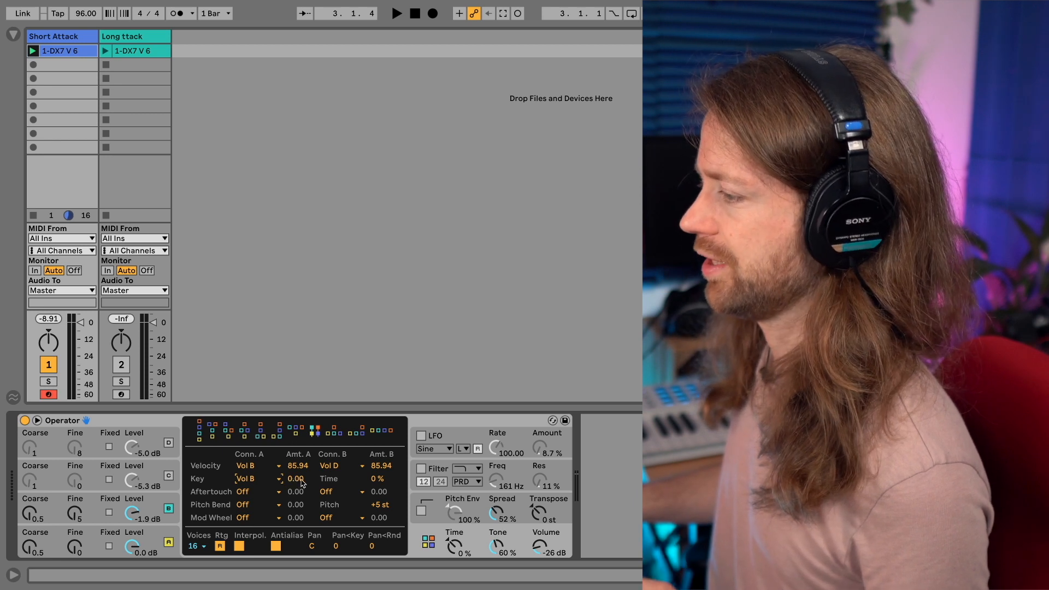
Step: Drag the Key-to-Vol B modulation amount in Operator's global matrix
drag(297, 478, 296, 468)
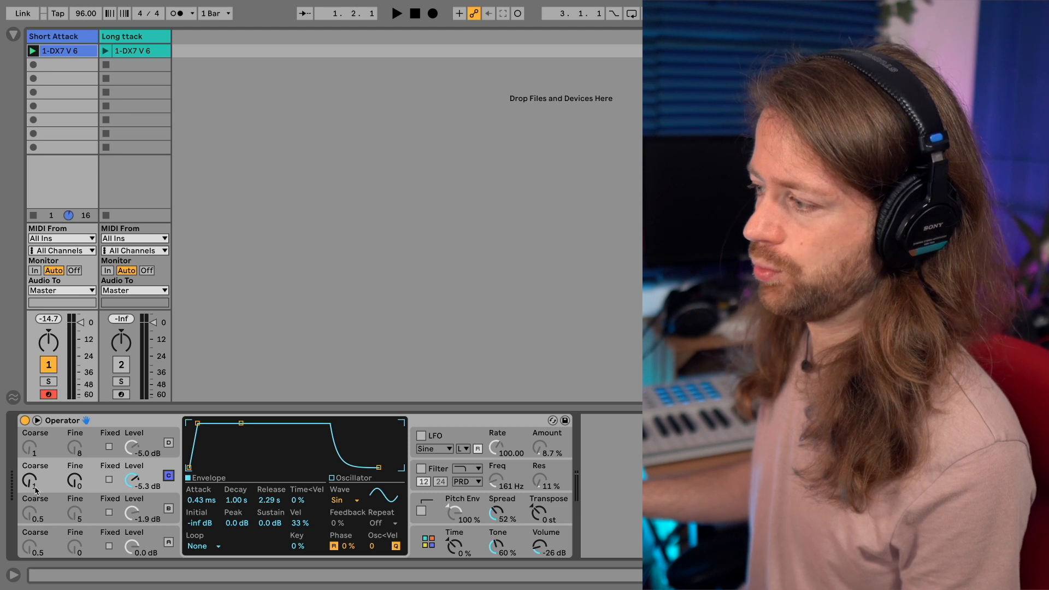
Step: Change operator B's coarse frequency ratio and return to the first operator's envelope
drag(30, 479, 30, 469)
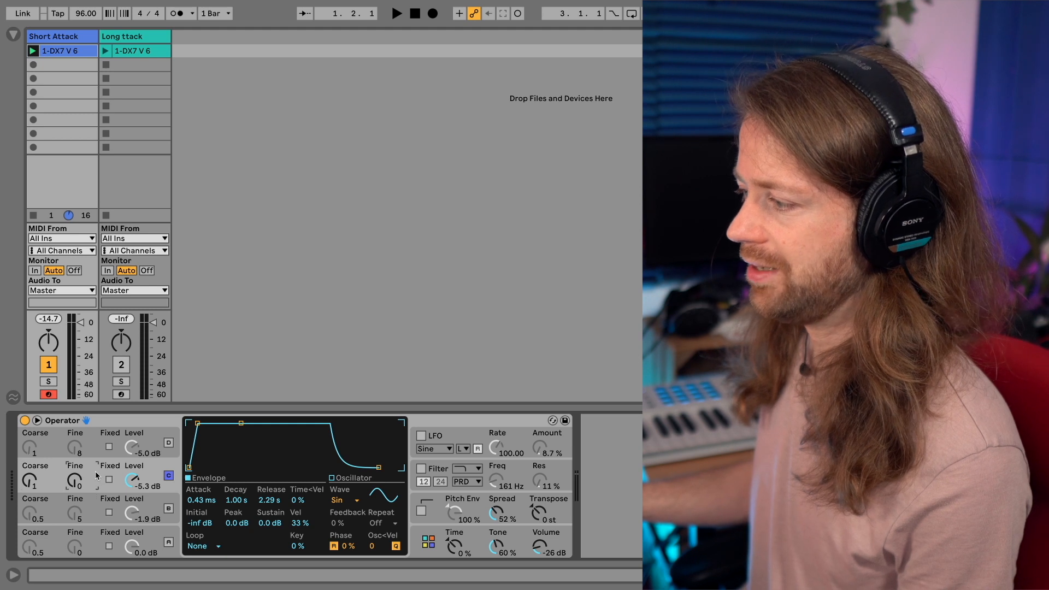
click(397, 13)
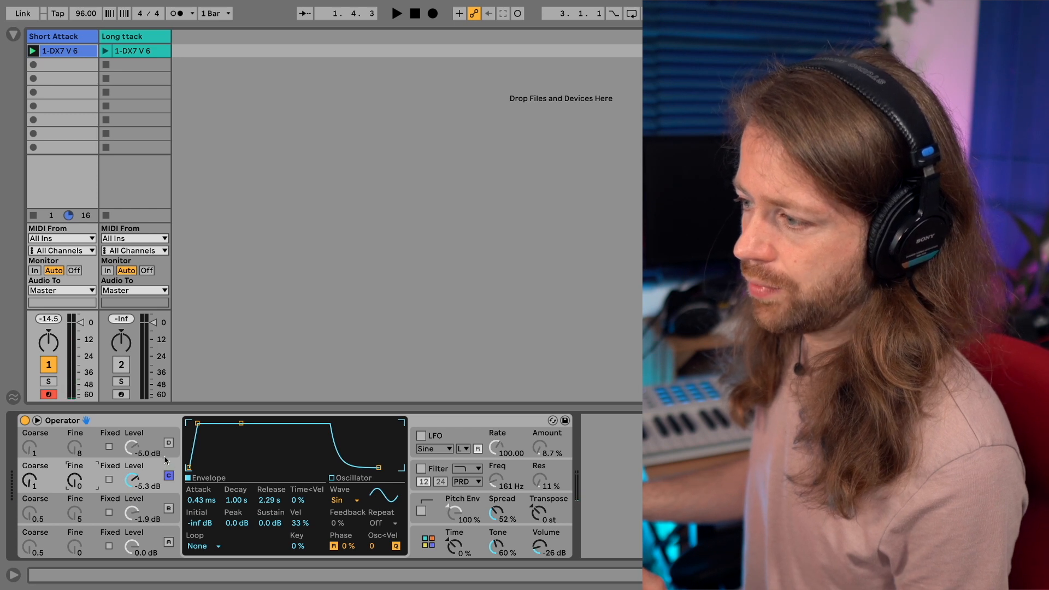
click(168, 446)
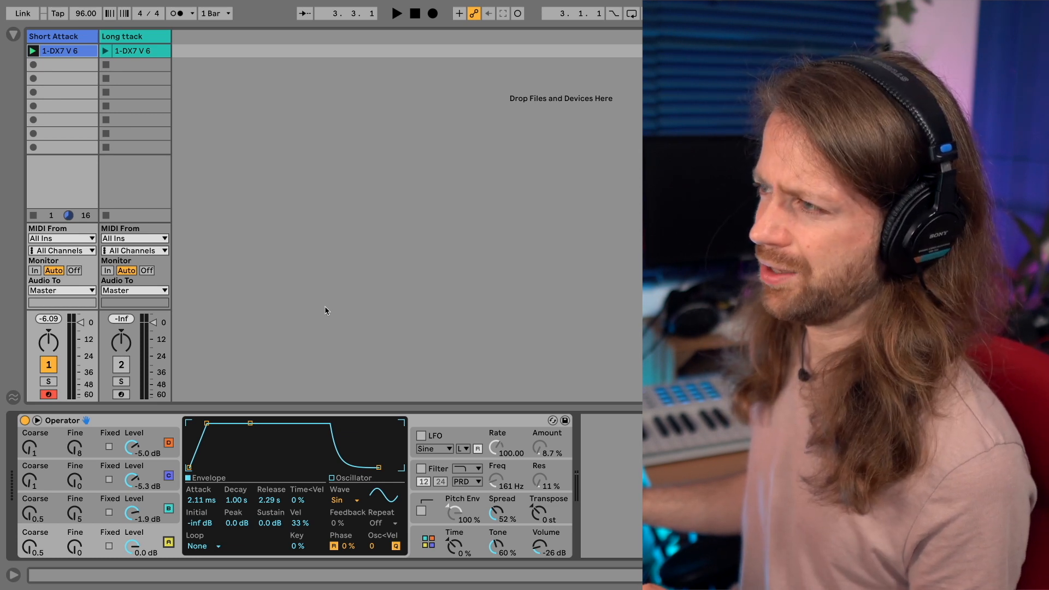
mouse_move(323, 306)
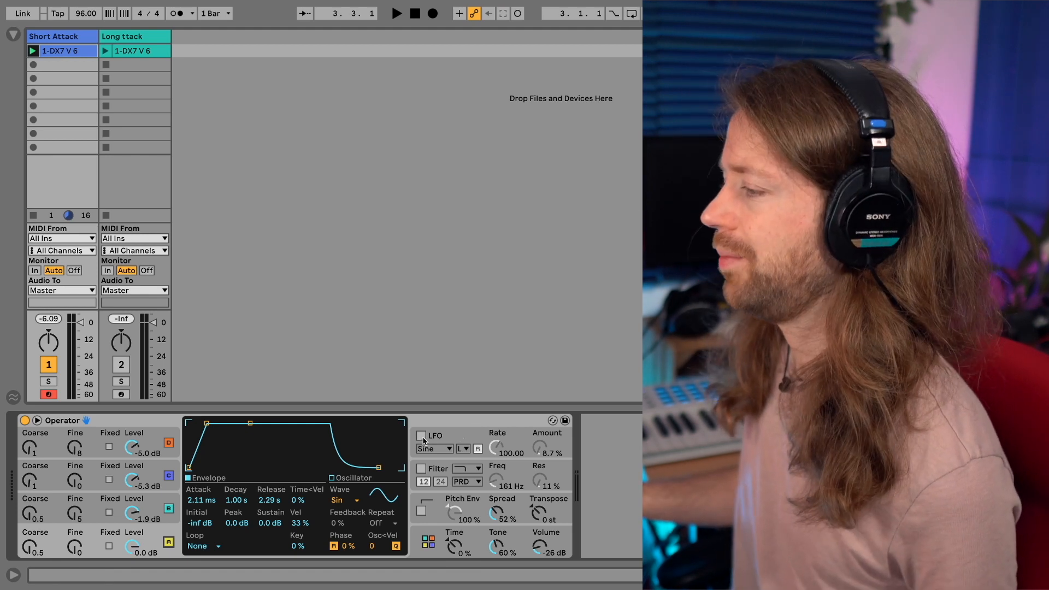
Step: Bring up Operator's LFO settings and switch the LFO vibrato on
click(421, 436)
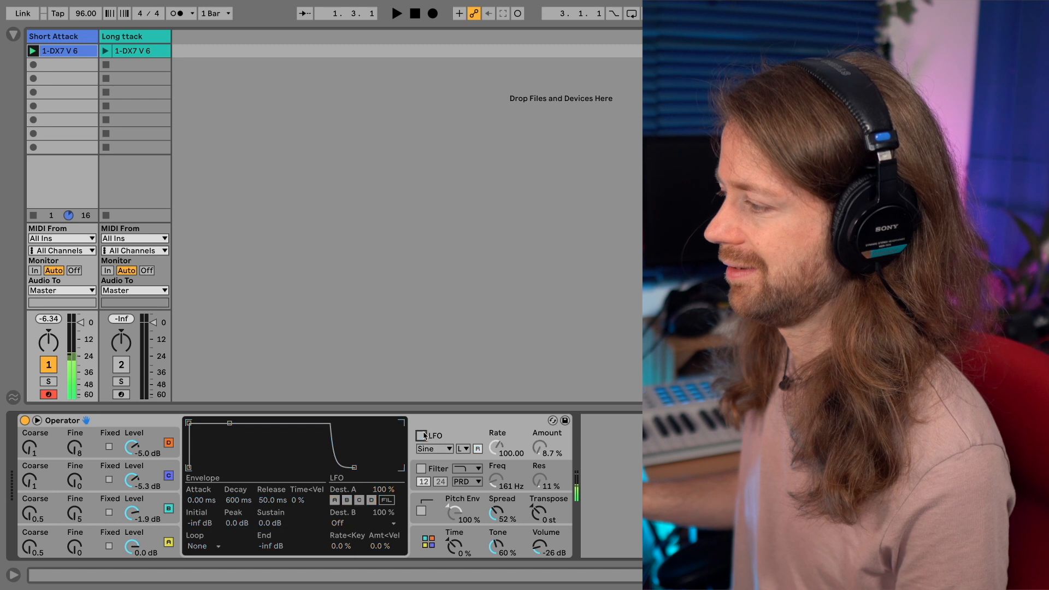
click(421, 435)
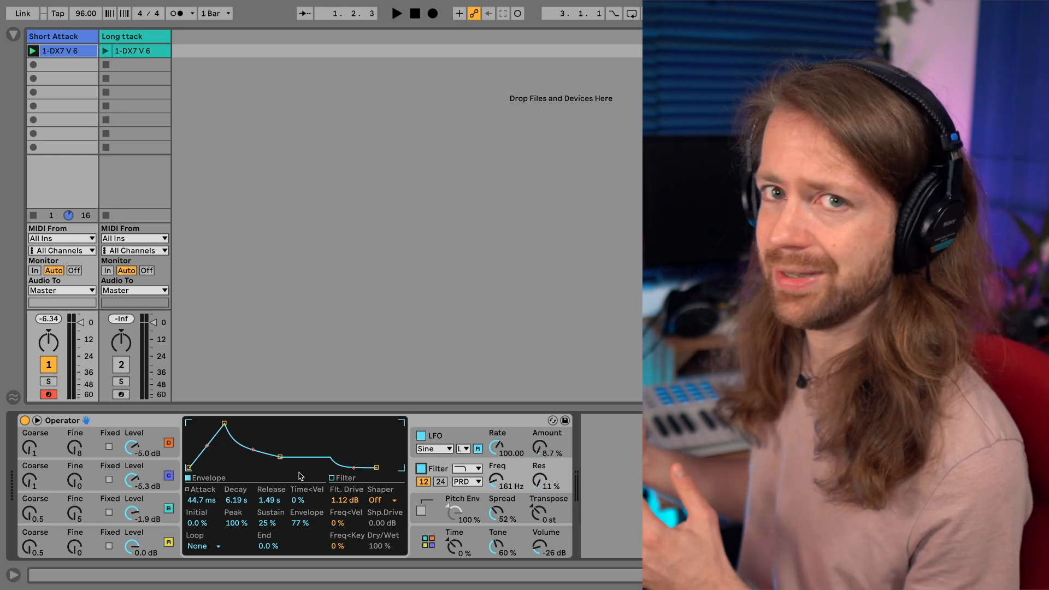
mouse_move(253, 461)
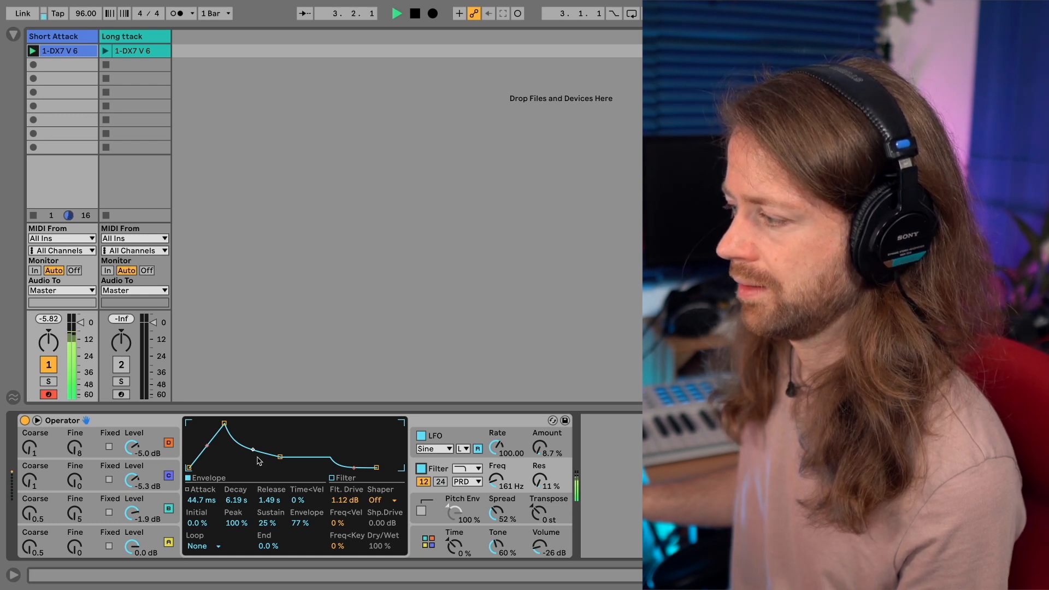
Step: Toggle the second track's operator and launch the long-attack variant's clip
click(397, 13)
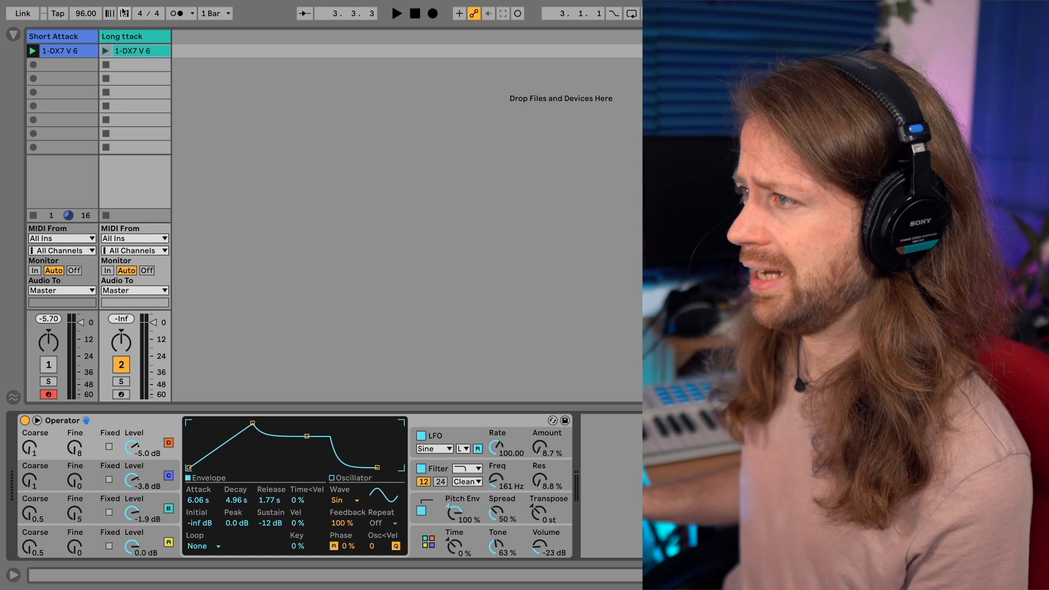
click(105, 50)
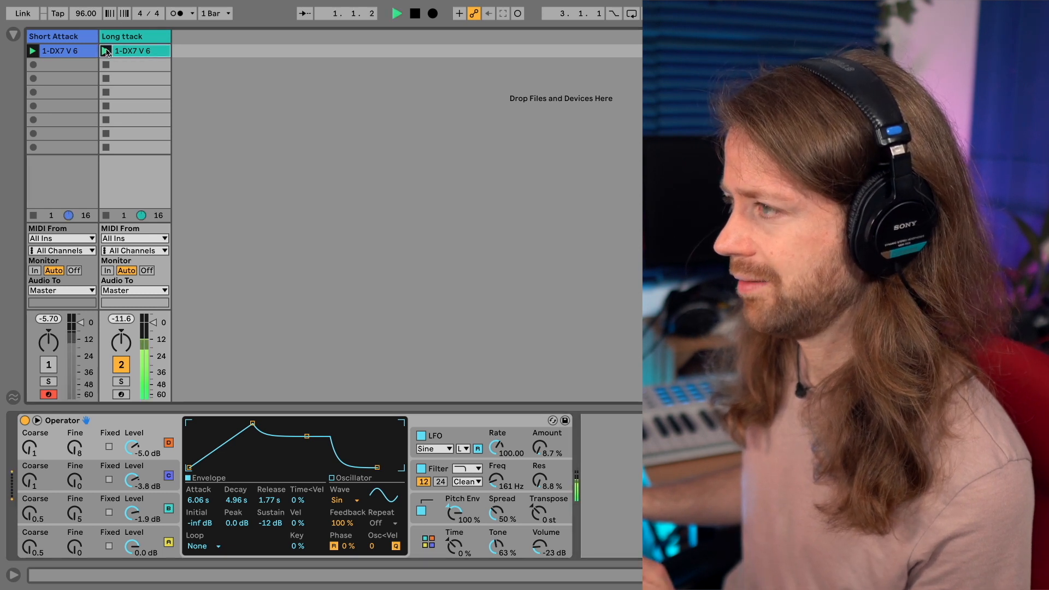